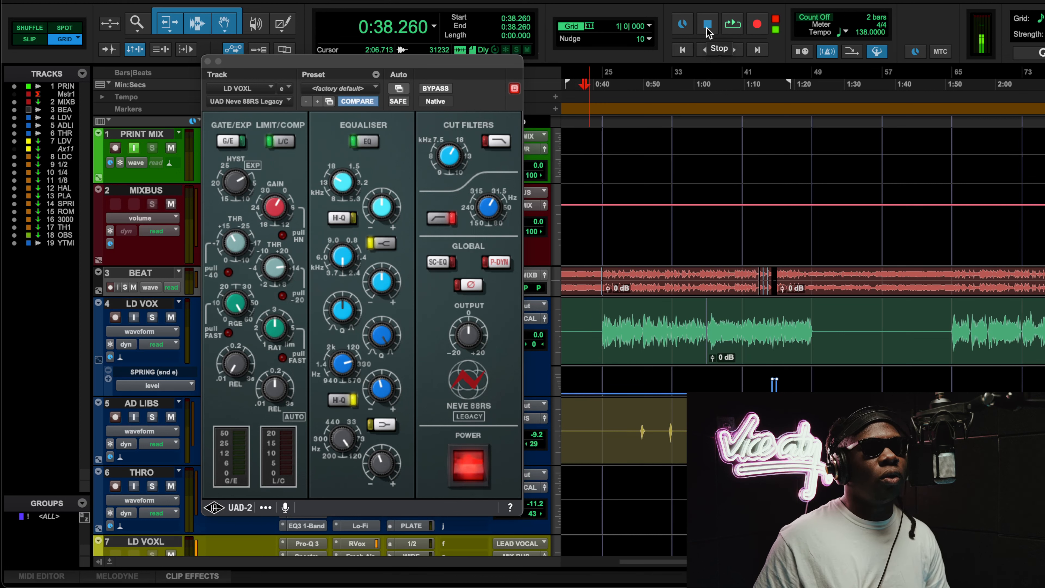
Step: Play the lead vocal and A/B the Neve 88RS compressor section, leaving it engaged
click(707, 23)
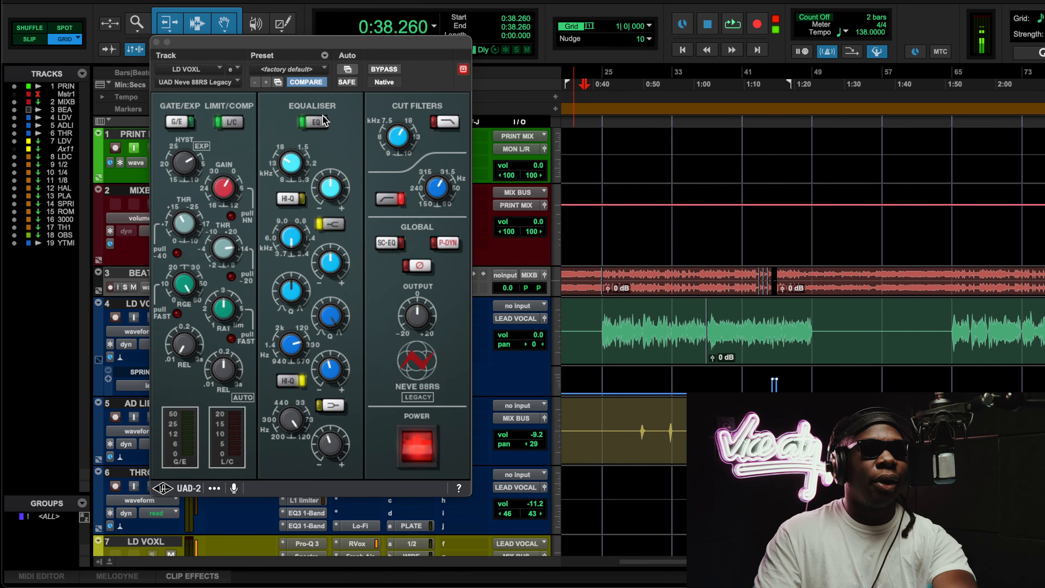
click(732, 23)
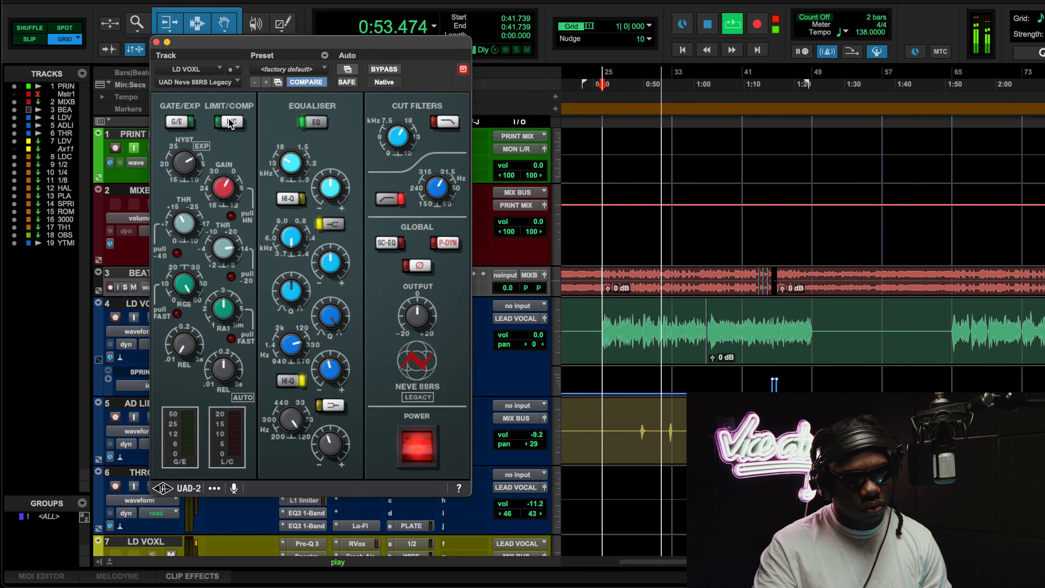
click(228, 122)
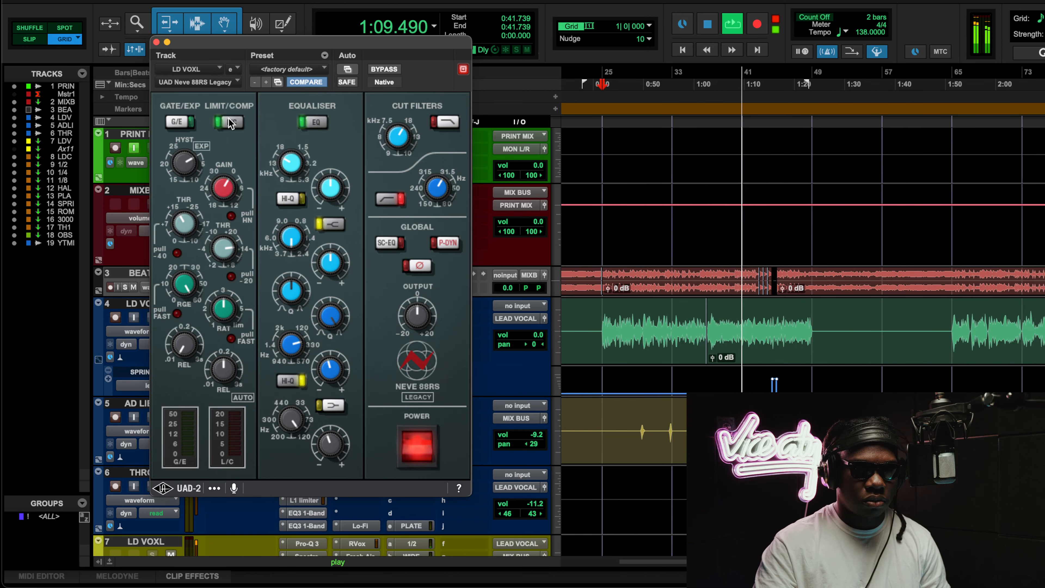
click(229, 123)
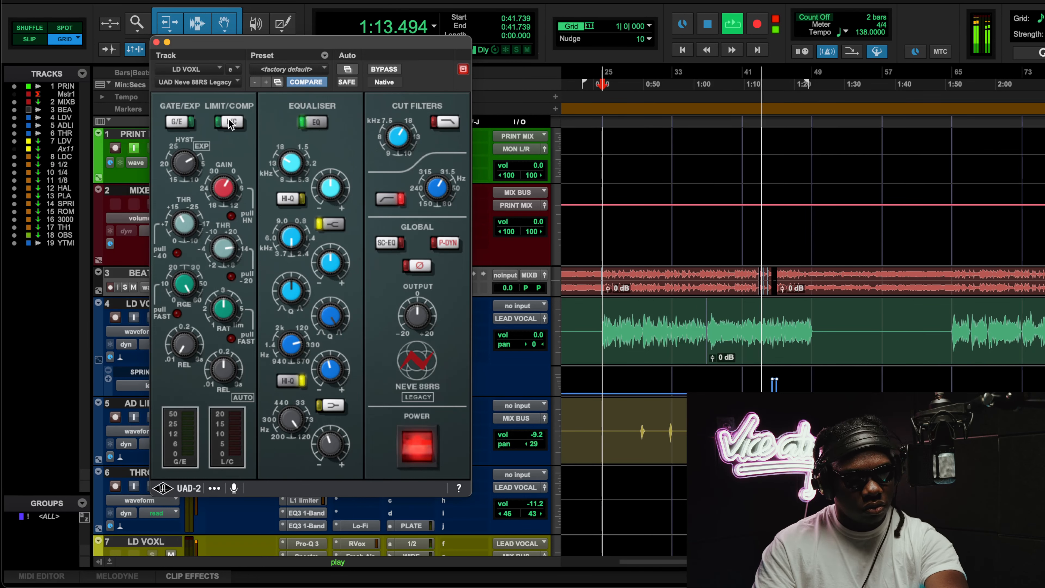
click(228, 122)
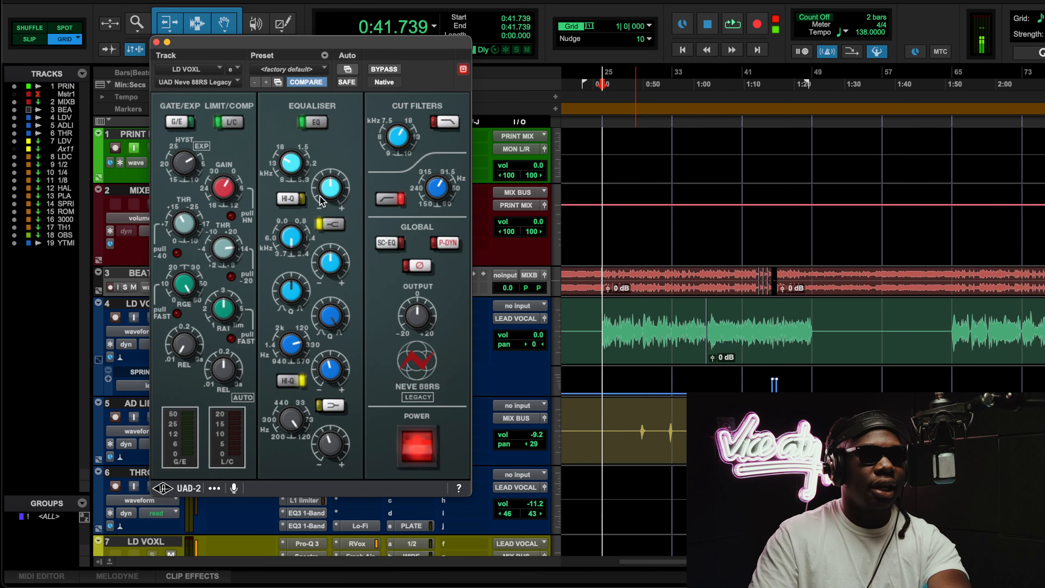
mouse_move(310, 211)
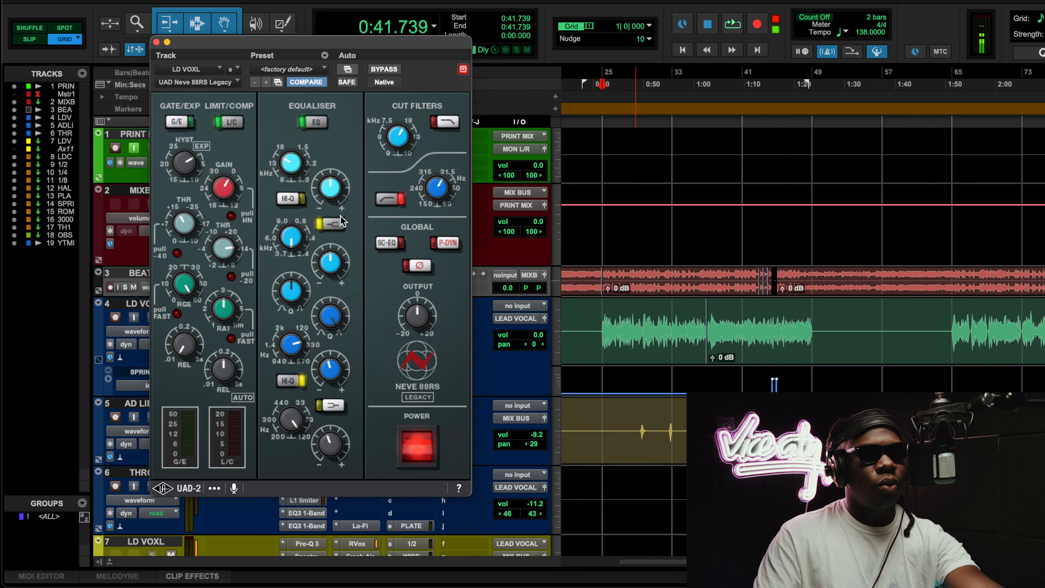
mouse_move(327, 214)
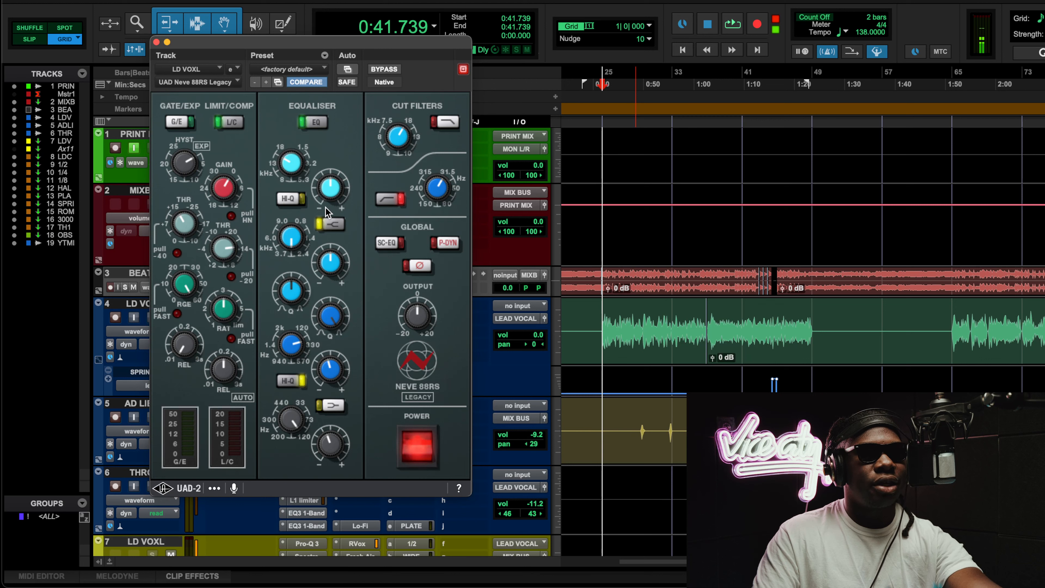
mouse_move(285, 174)
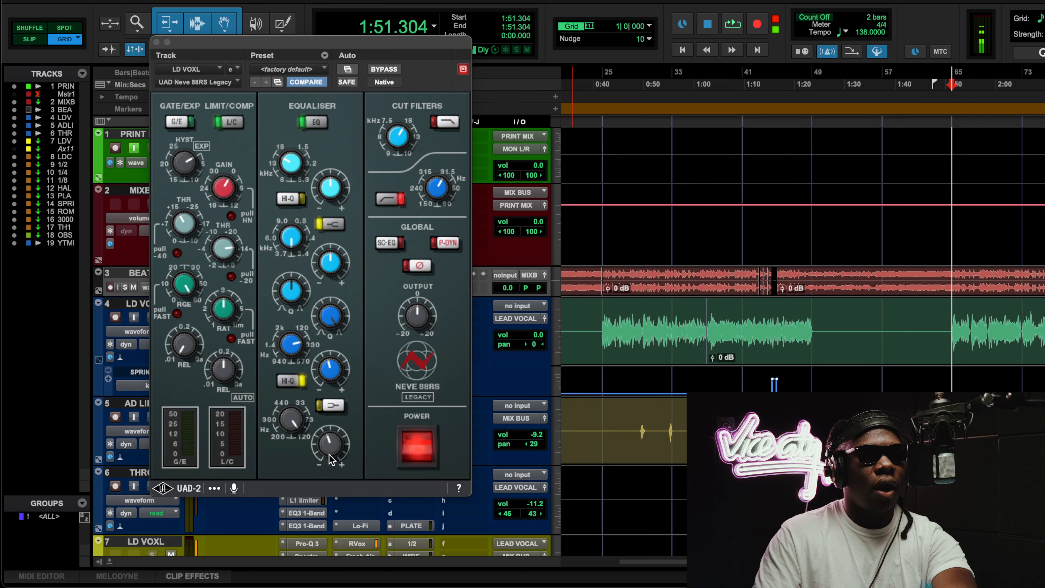
mouse_move(303, 235)
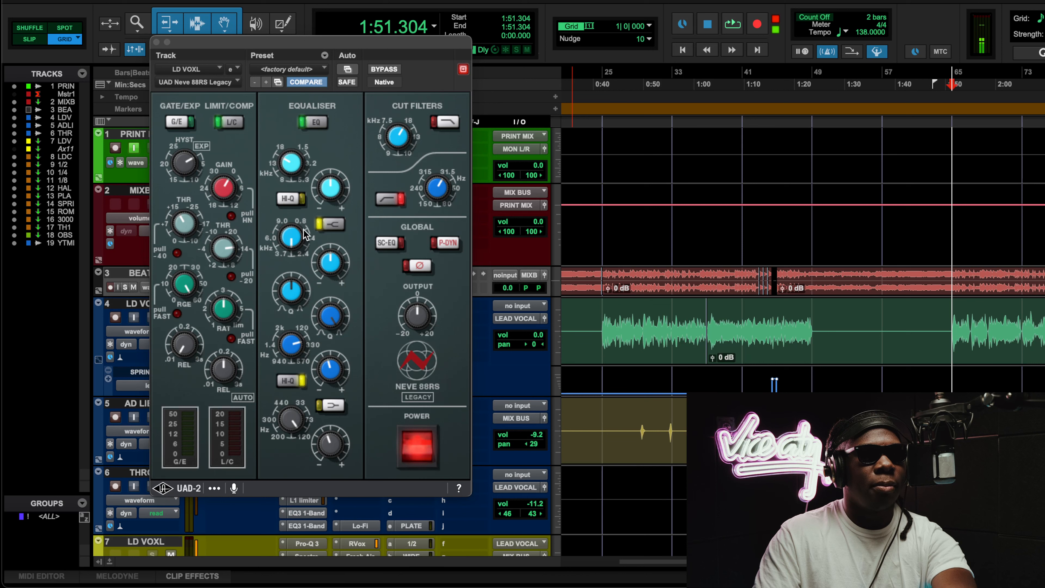
mouse_move(372, 312)
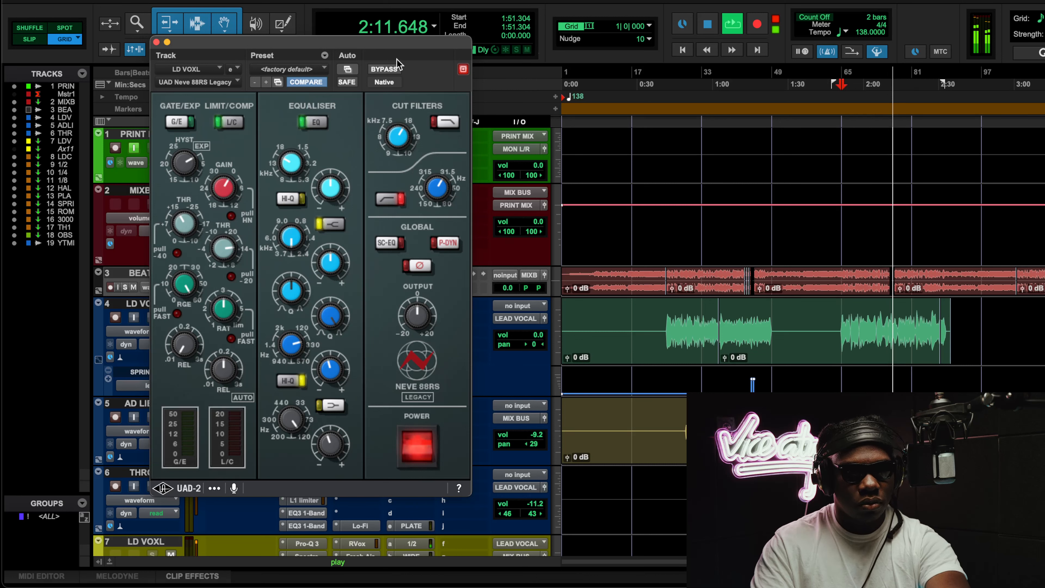
Step: Bypass the whole Neve 88RS strip briefly, then re-engage it
click(385, 69)
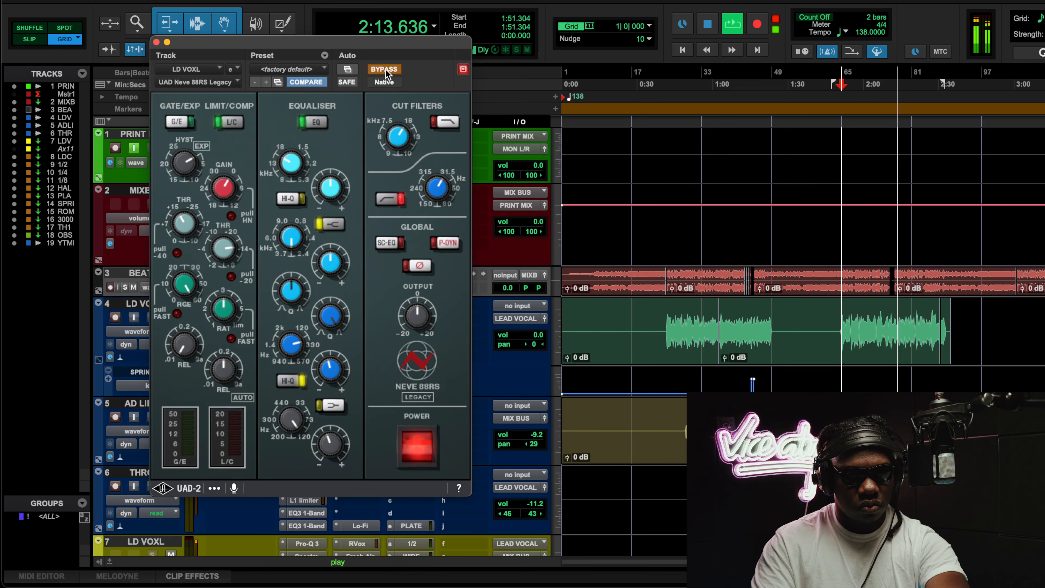
click(384, 69)
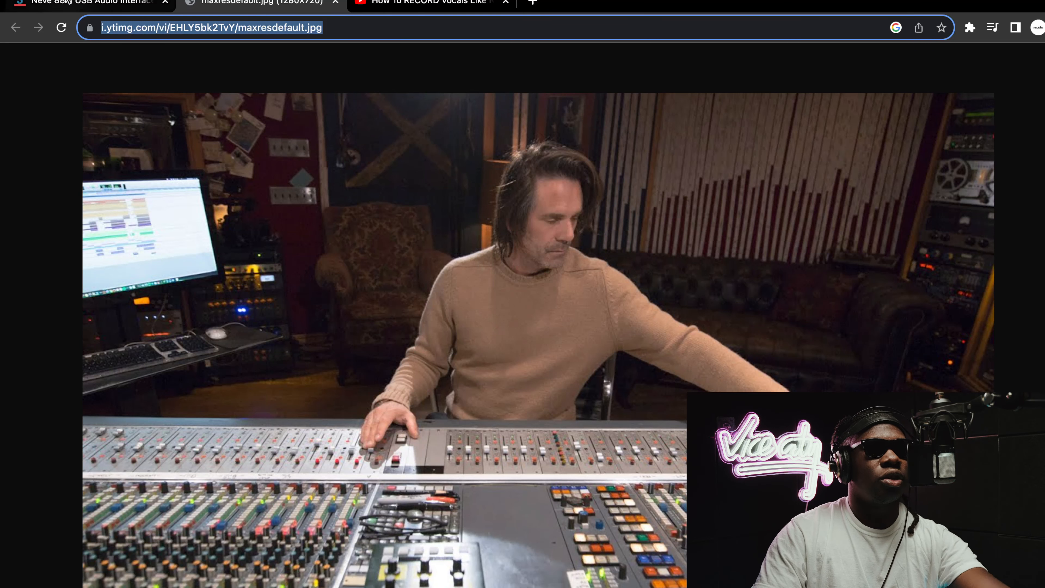
Step: Switch Chrome to the Sweetwater Neve 88M USB Audio Interface tab
click(79, 3)
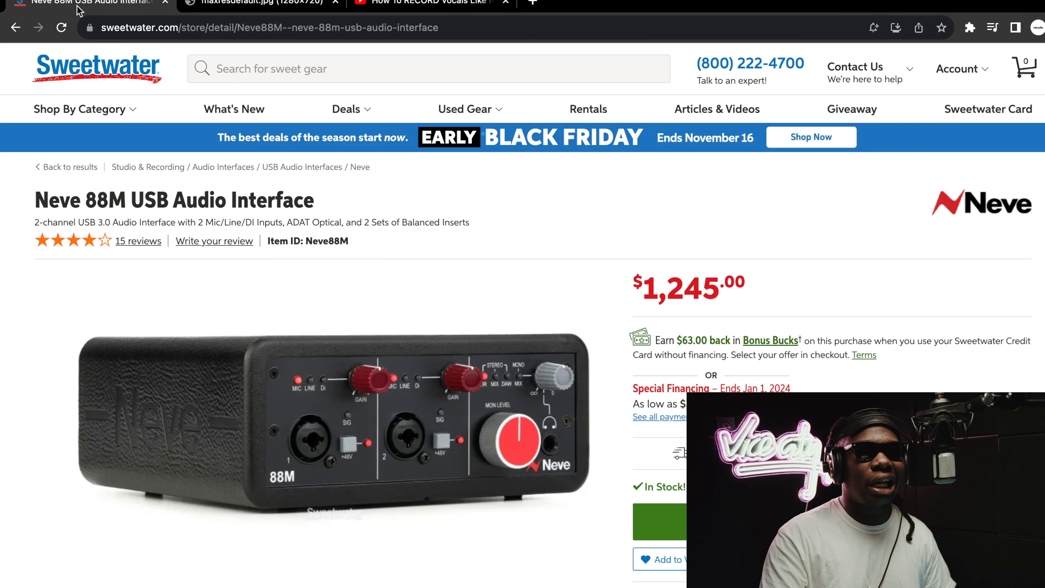
Step: Scroll through the Neve 88M description, then switch to the YouTube reference video tab
scroll(down, 3)
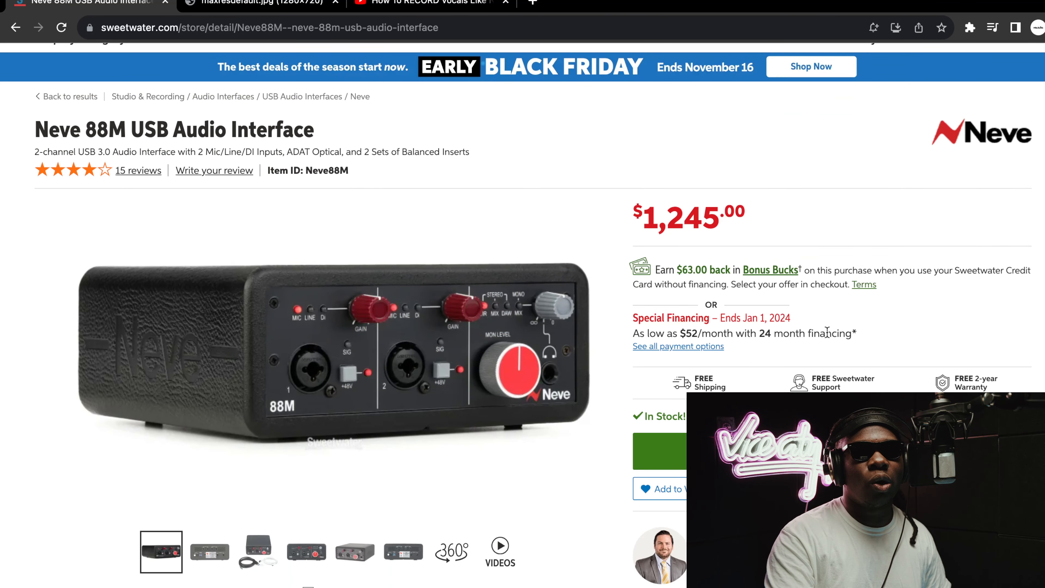
mouse_move(822, 303)
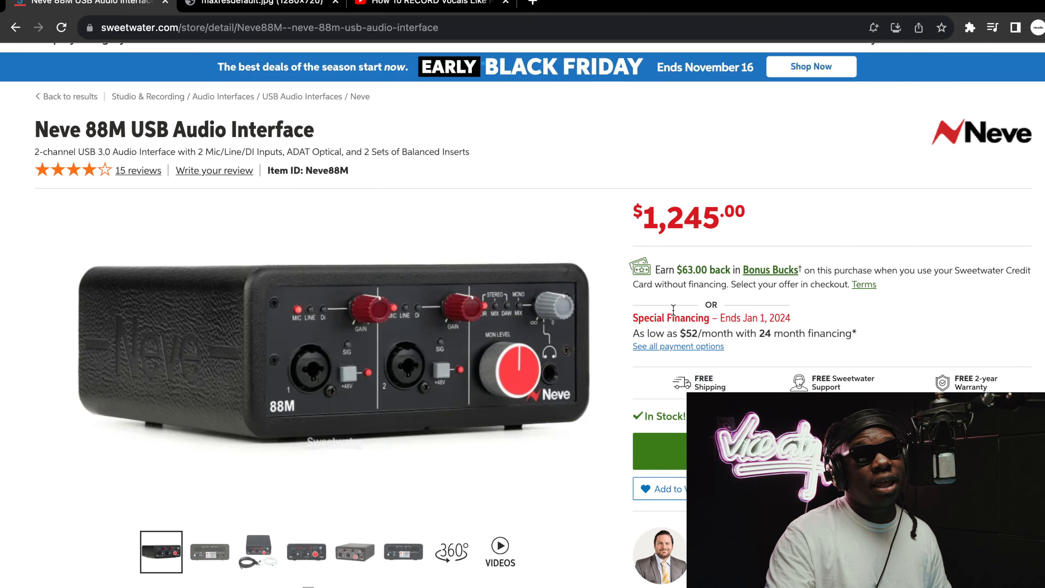
scroll(down, 3)
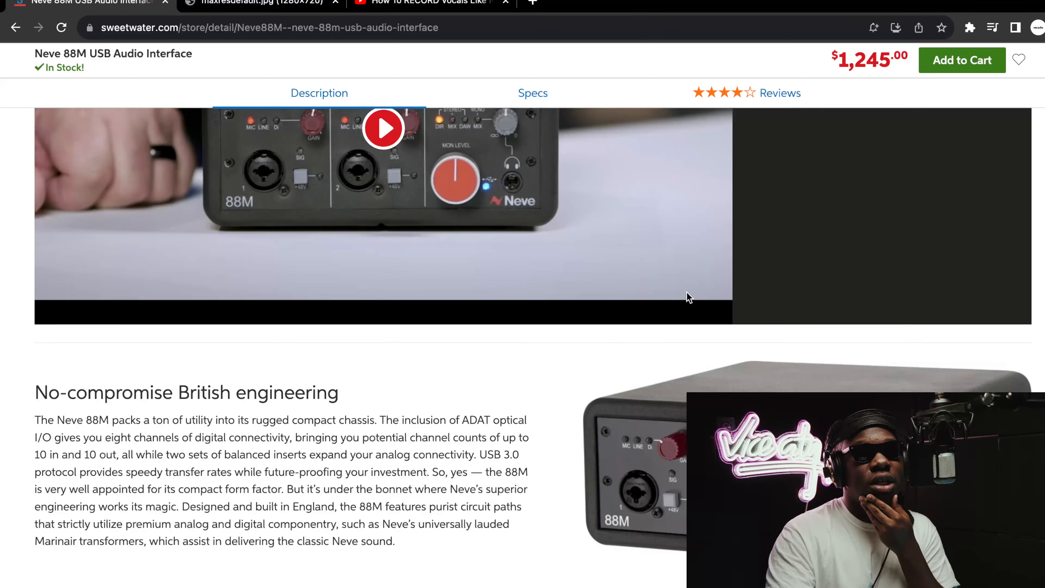
scroll(down, 3)
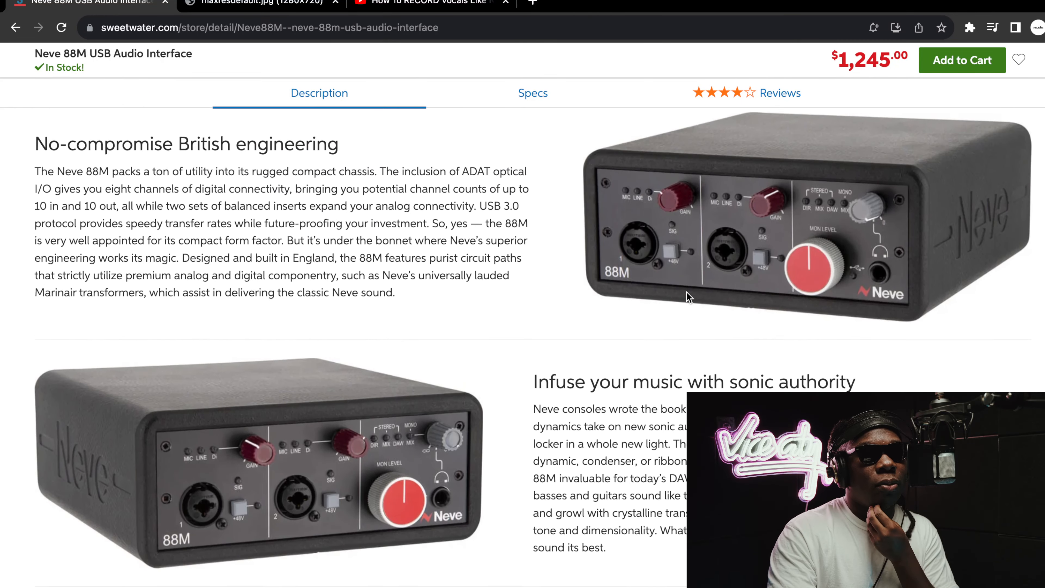
scroll(down, 3)
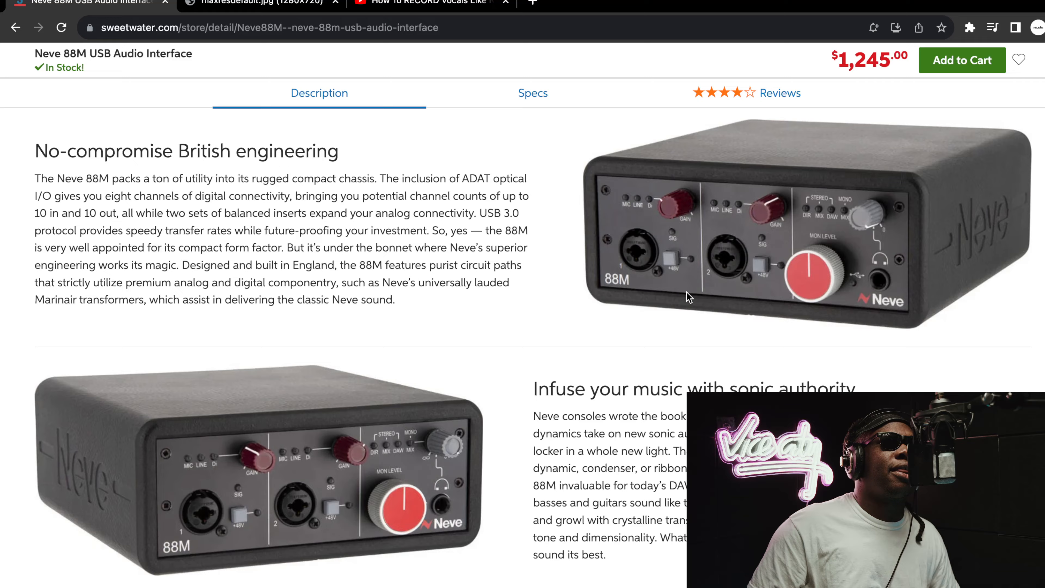
scroll(down, 3)
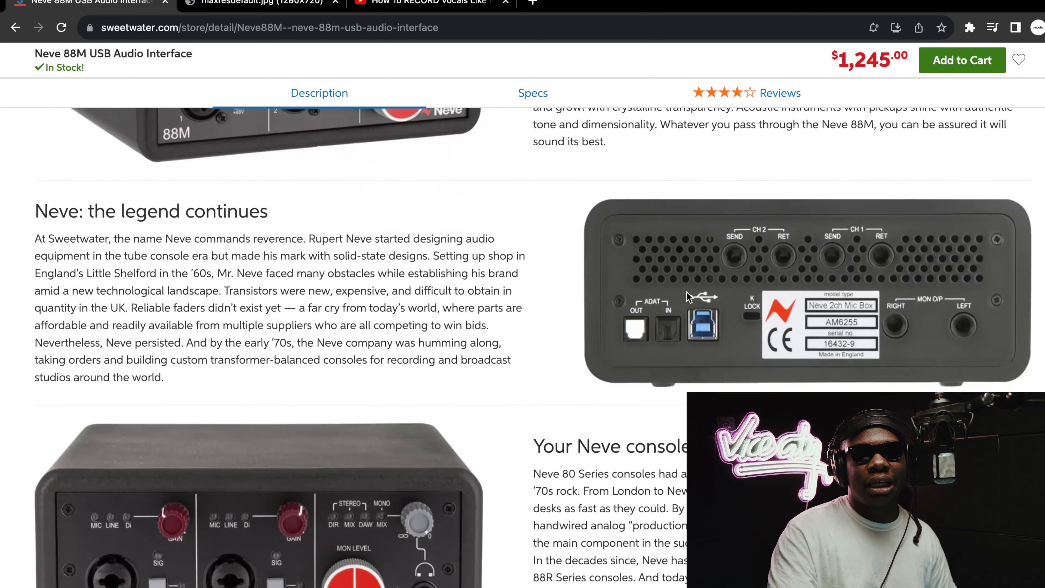
scroll(up, 3)
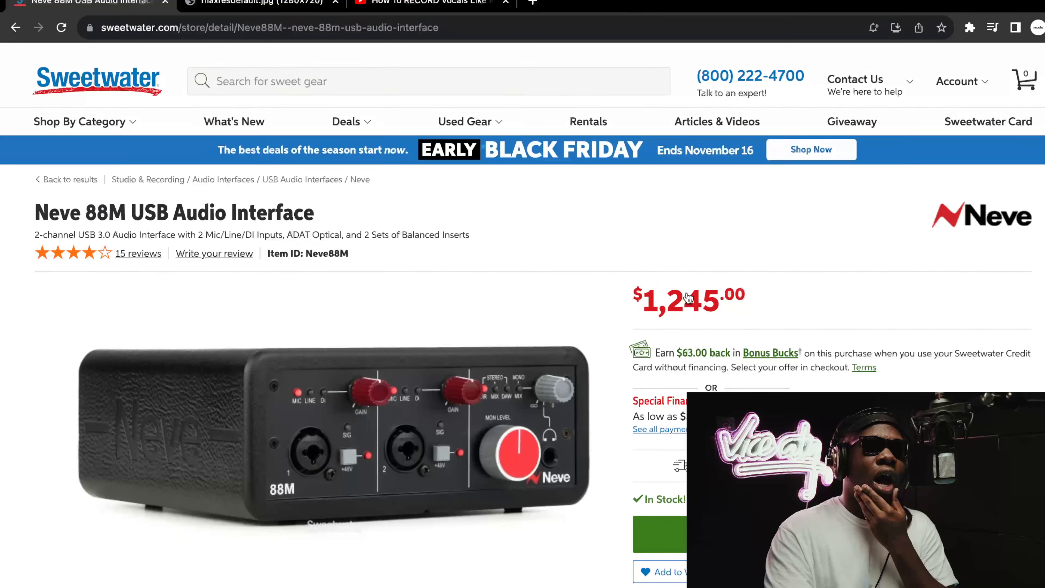
scroll(down, 3)
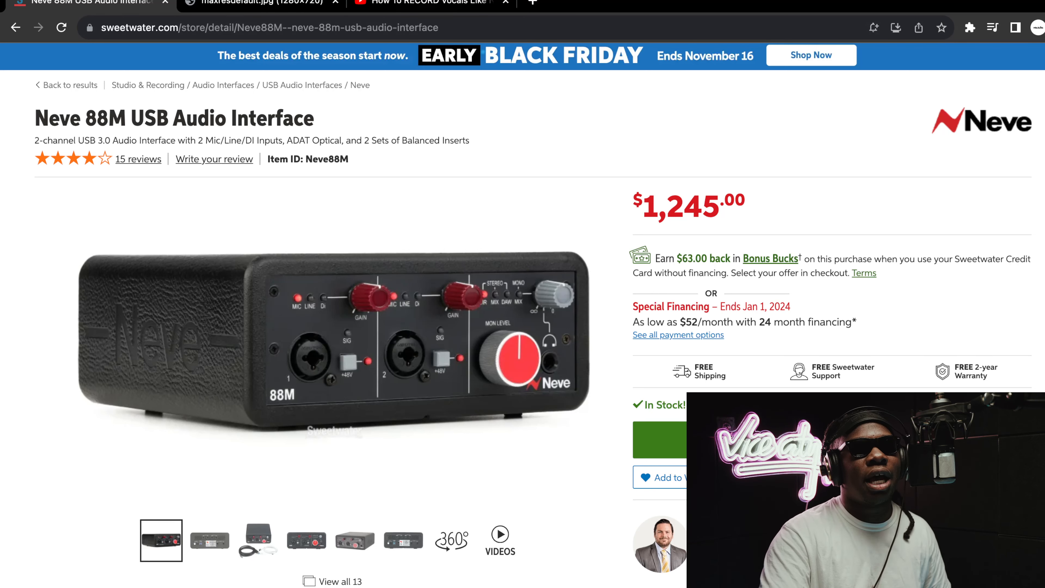
click(422, 2)
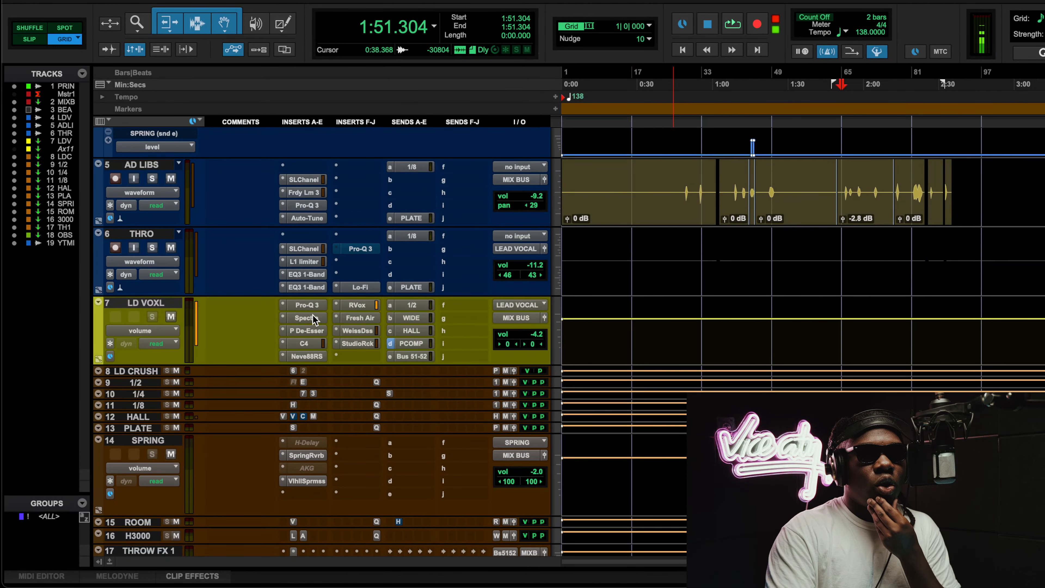
Step: Scroll the Edit window to the LD VOX track with the Tube-Tech CL 1B insert
scroll(down, 3)
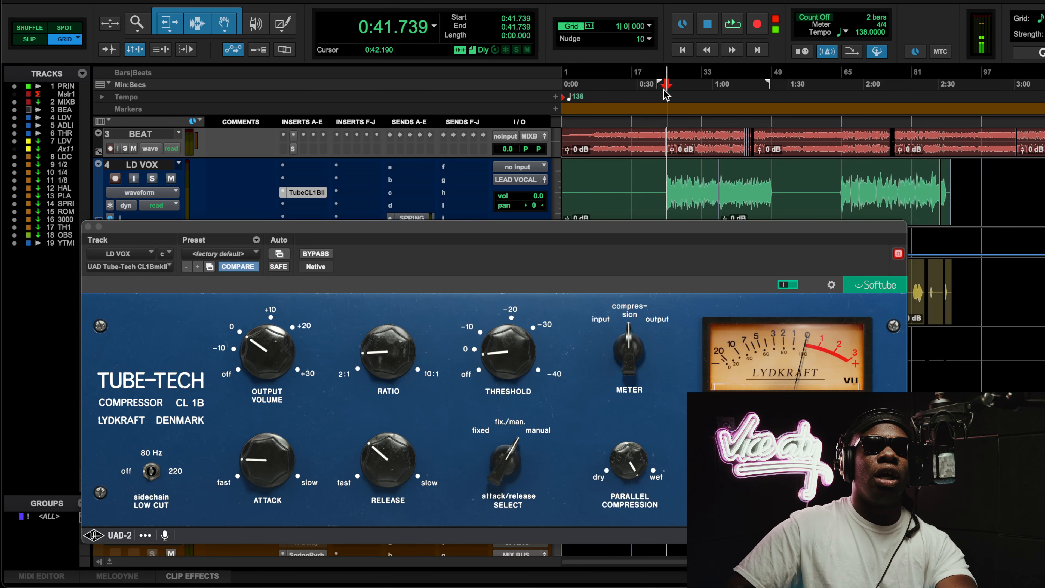
Step: Play the vocal and toggle the Tube-Tech CL 1B bypass to compare
click(732, 23)
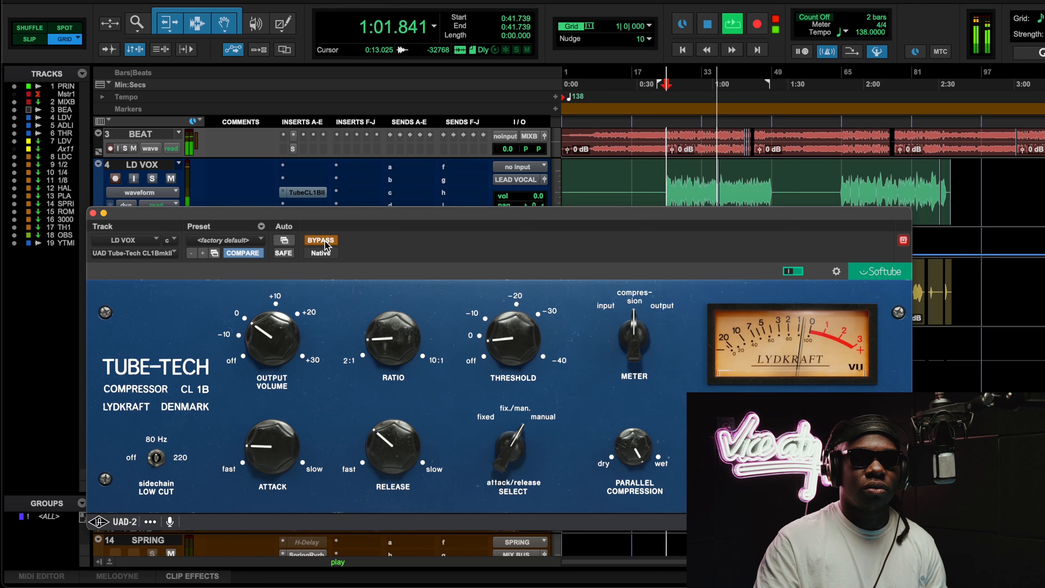
click(321, 240)
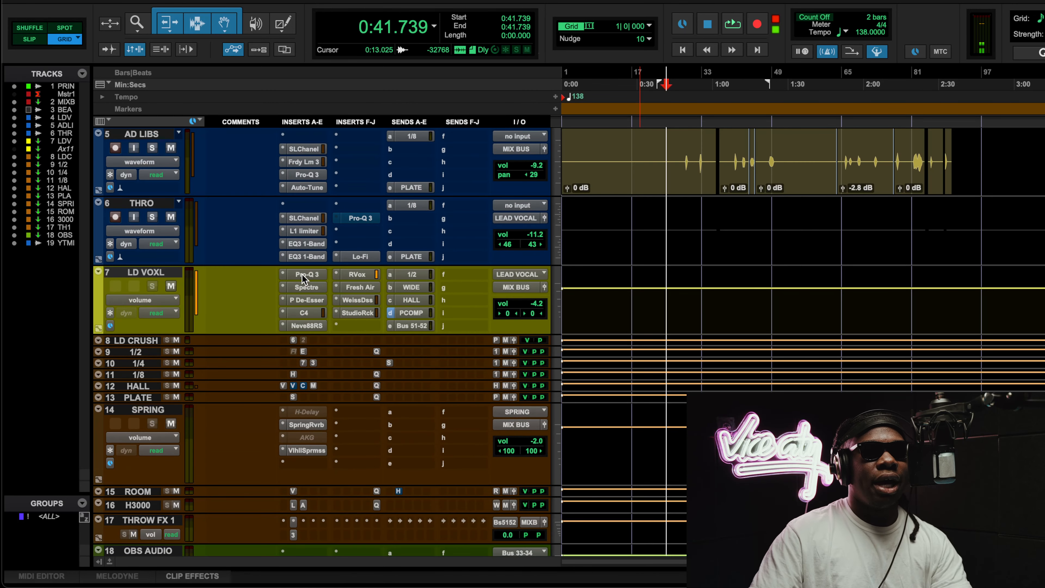
mouse_move(314, 291)
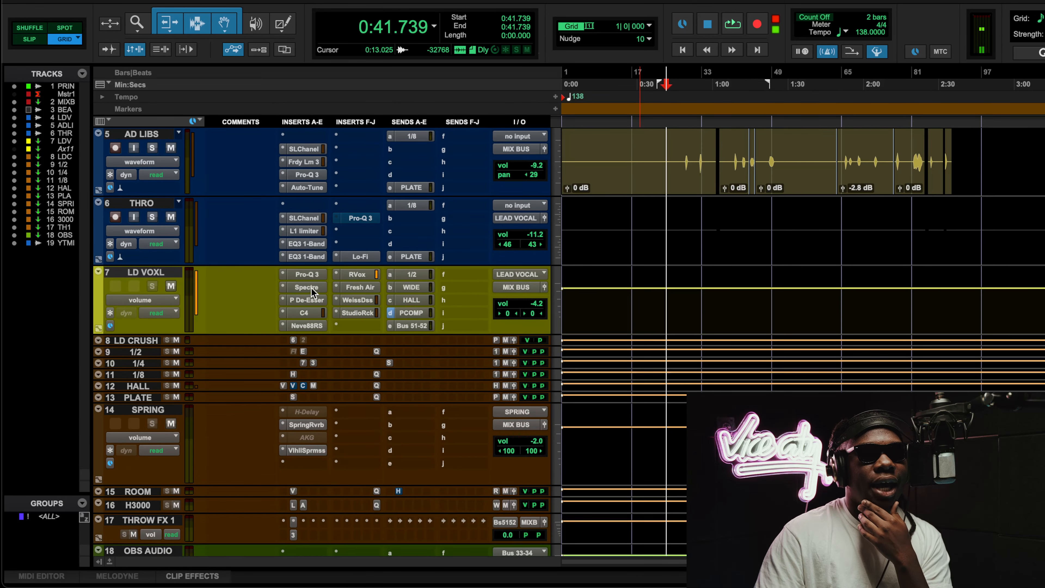
Step: Open the Spectre EQ on LD VOXL, play the vocal through it, then stop
click(306, 287)
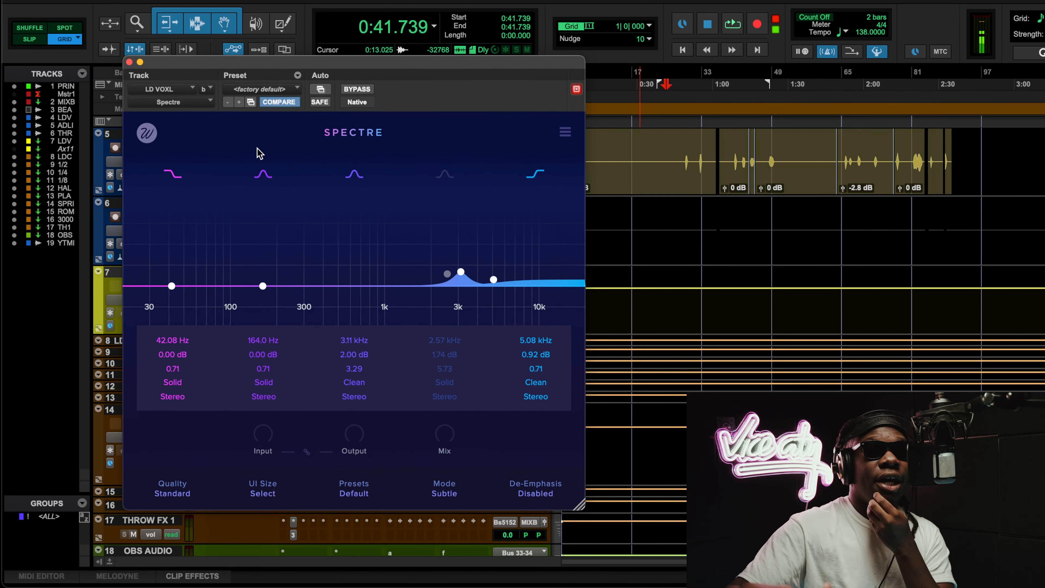
mouse_move(495, 262)
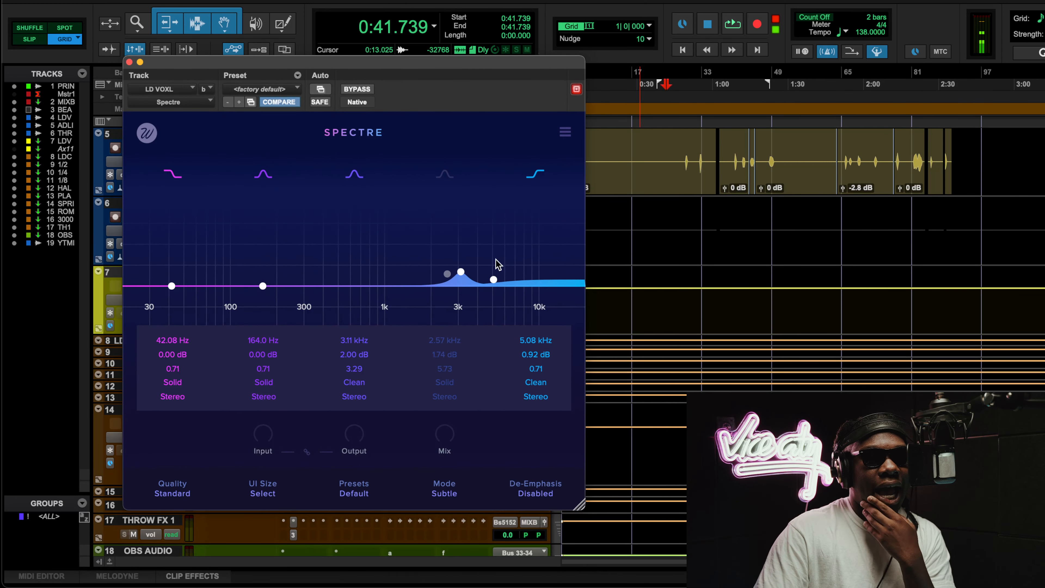
click(493, 280)
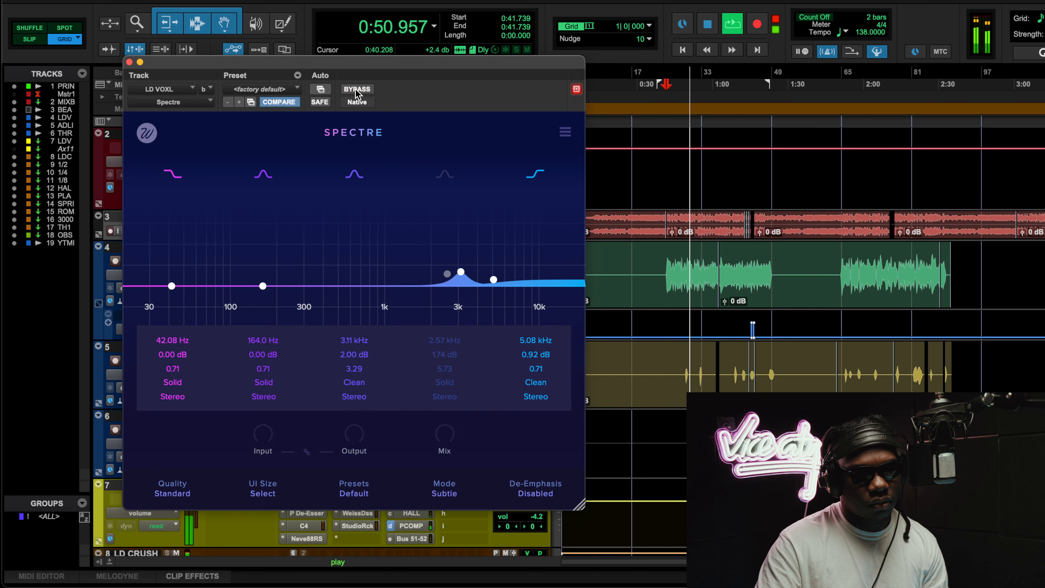
mouse_move(347, 102)
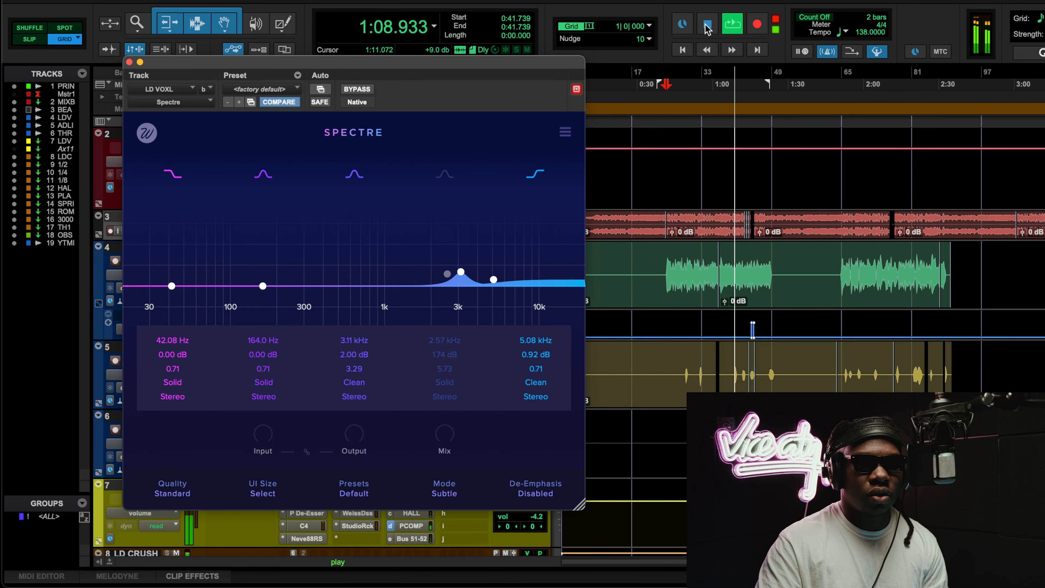
click(706, 24)
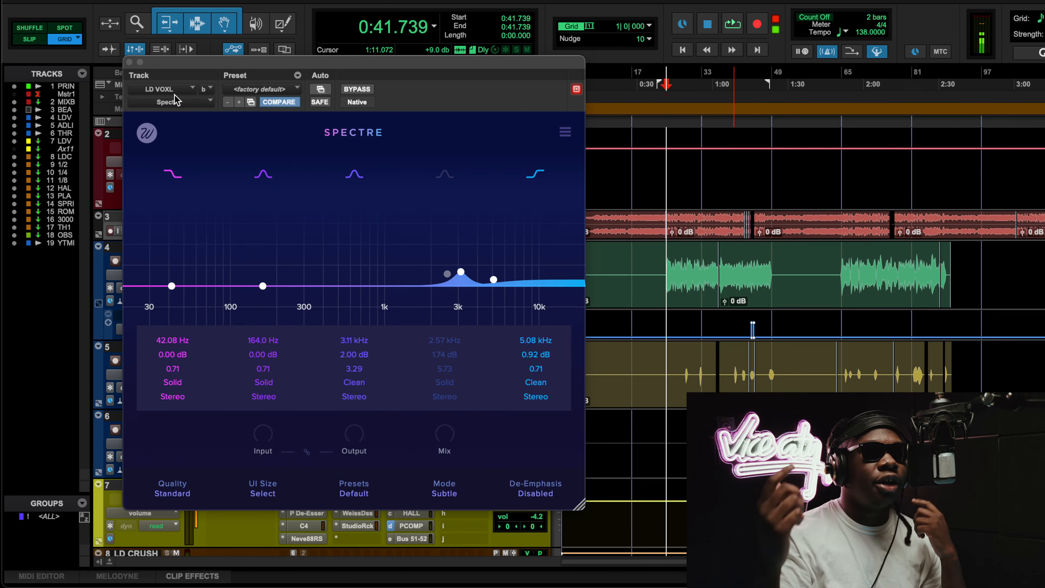
mouse_move(210, 182)
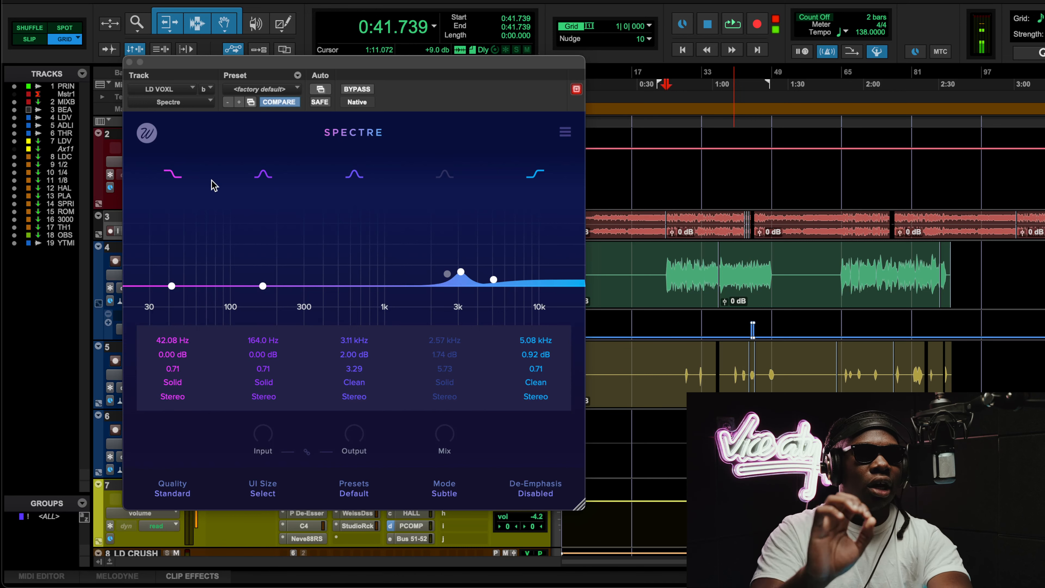